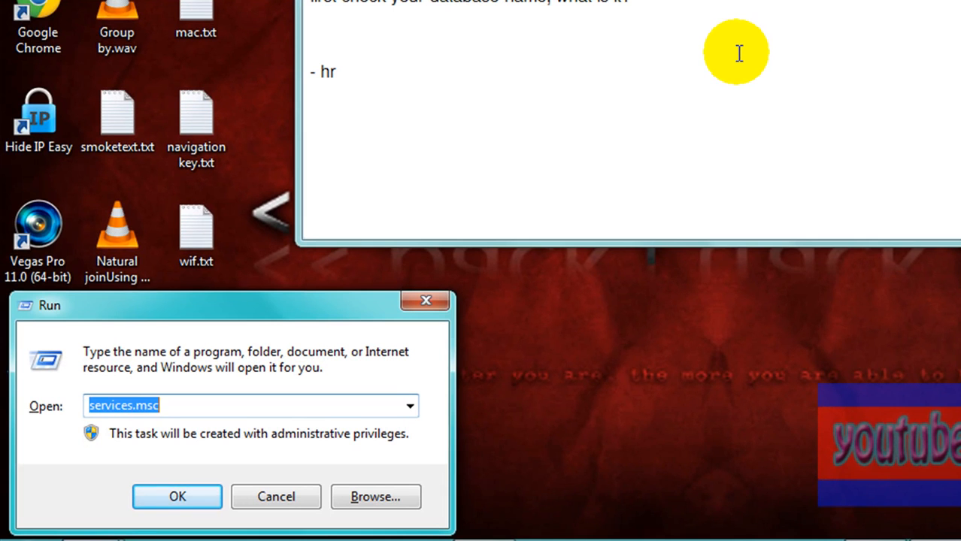
- Launch services.msc and scroll the Services list down to the Oracle database entries
text(servi)
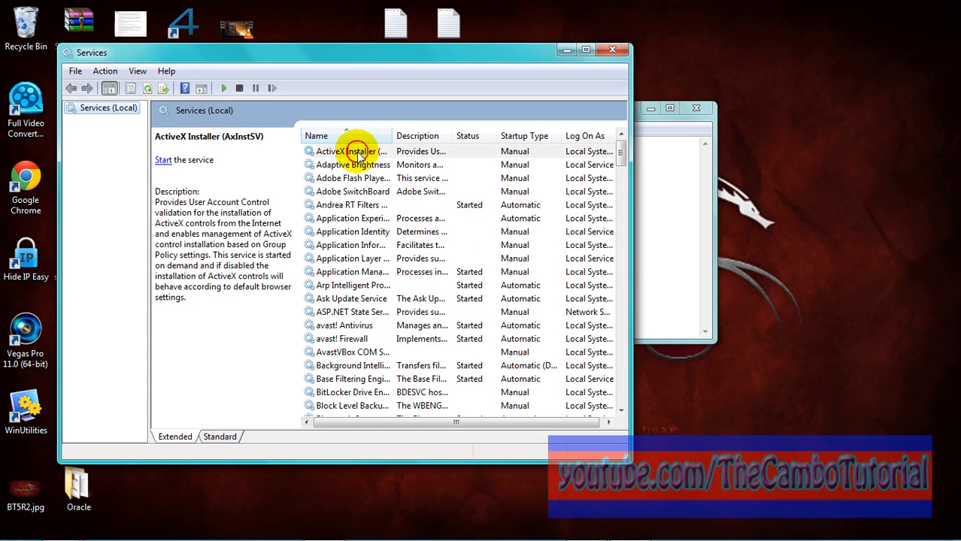
scroll(down, 3)
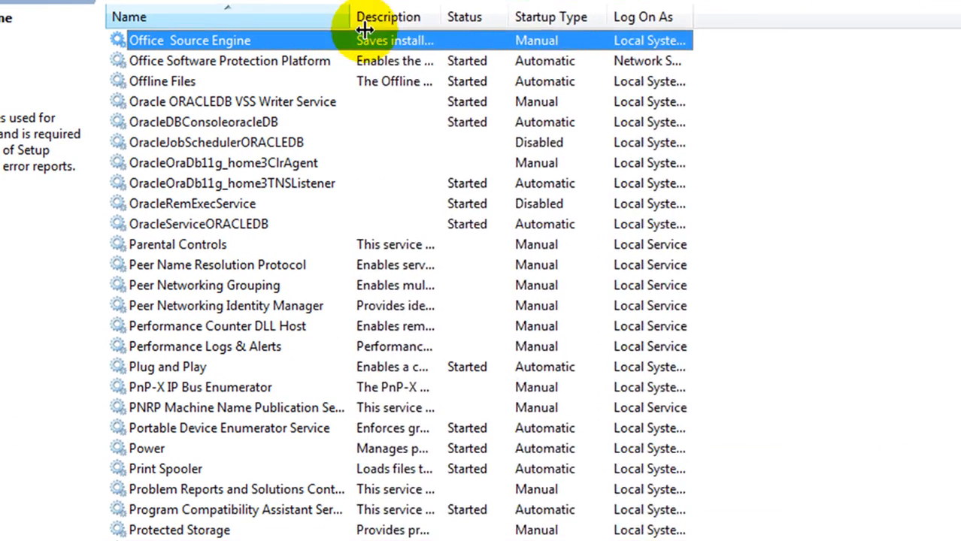
click(197, 222)
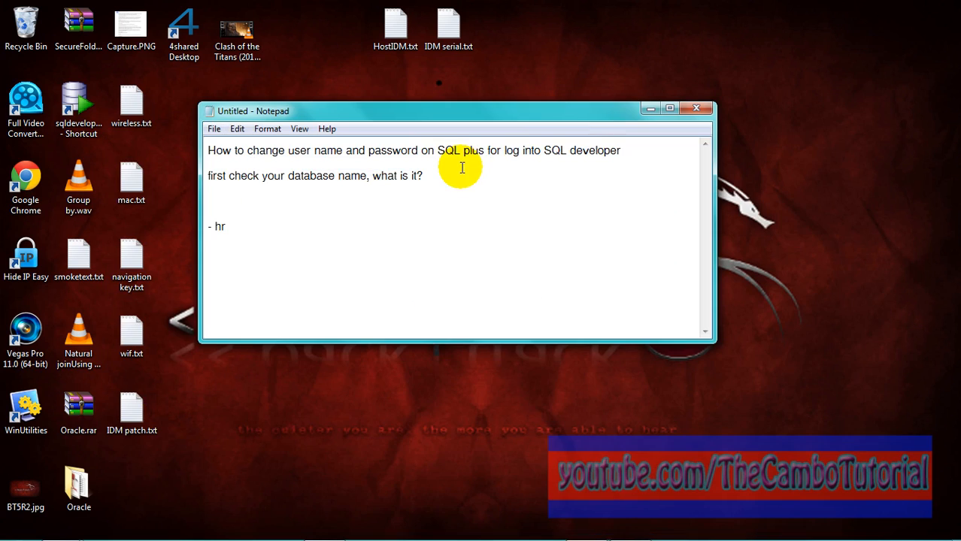
- Write the database name oracleDB under the question in the Notepad notes
text(orac)
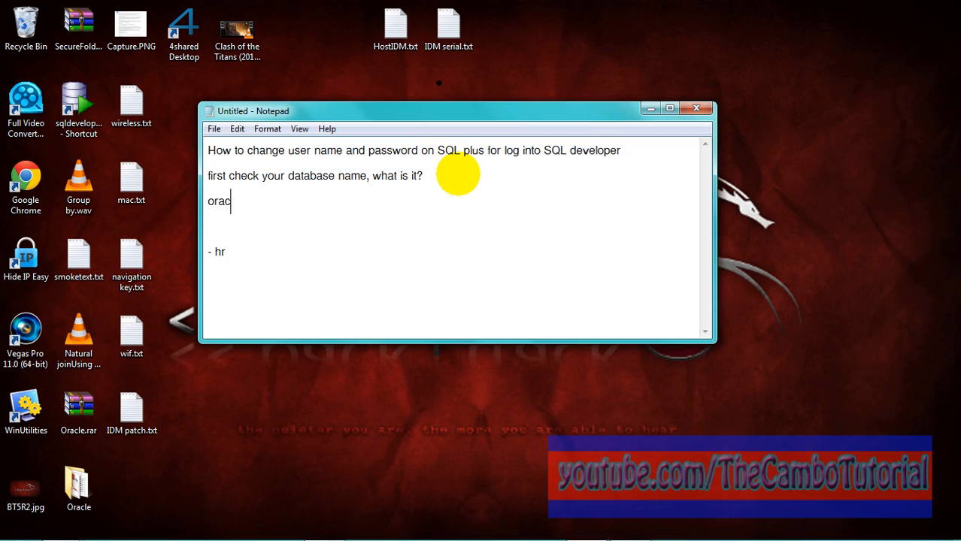
text(leDB)
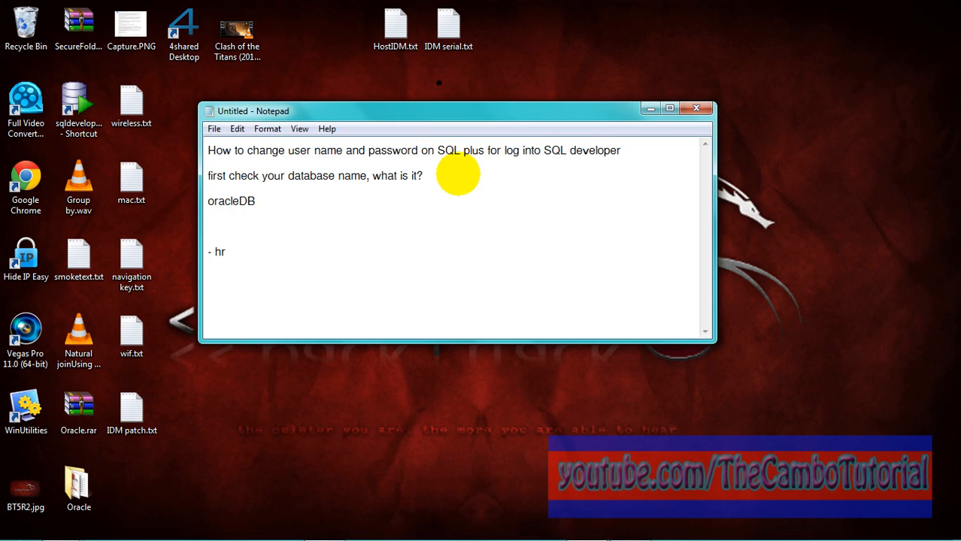
mouse_move(619, 203)
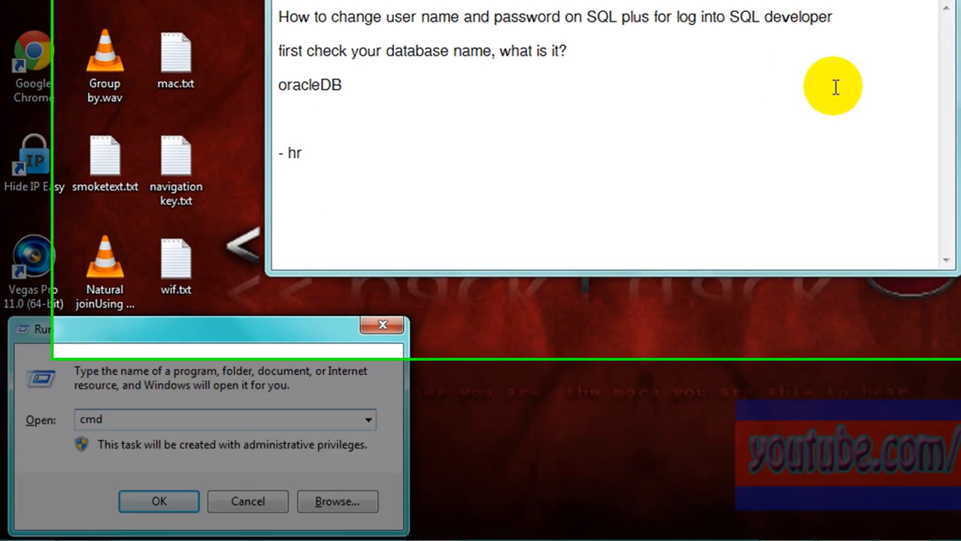
- In a new Command Prompt, set oracle_sid=oracleDB
click(158, 502)
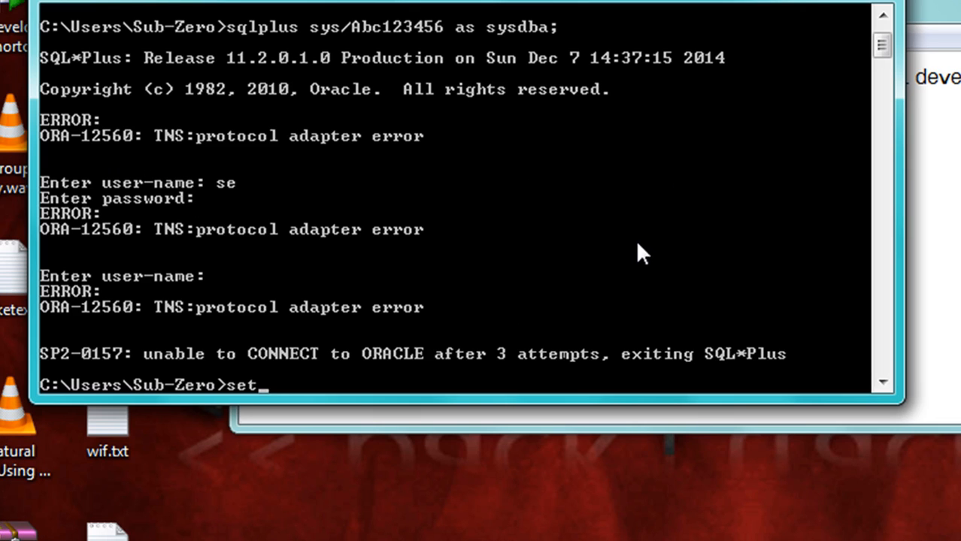
text(oracle)
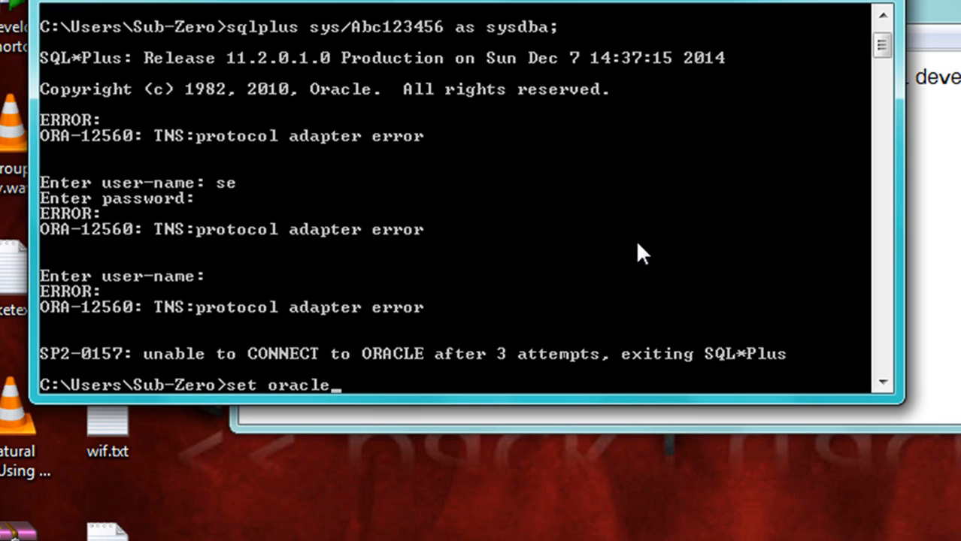
text(_sid=)
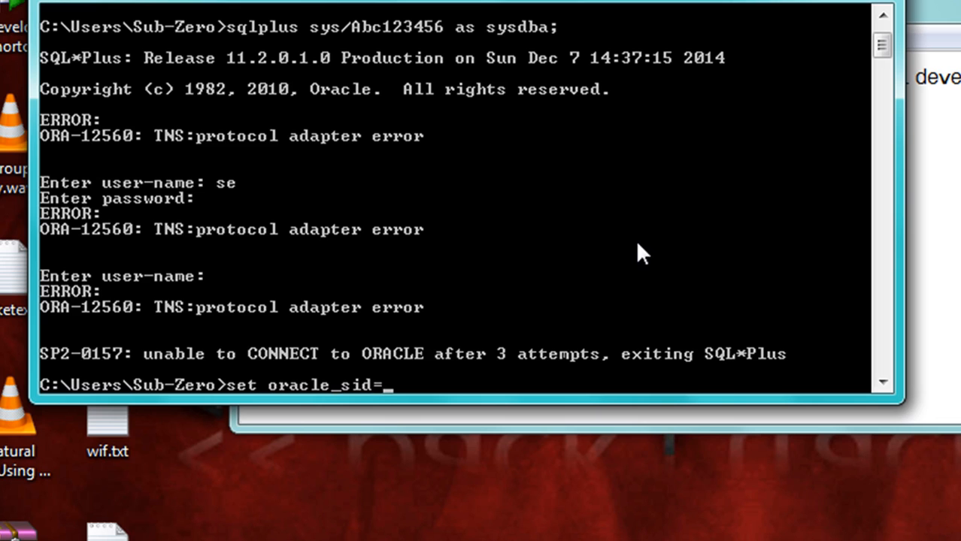
text(oracle)
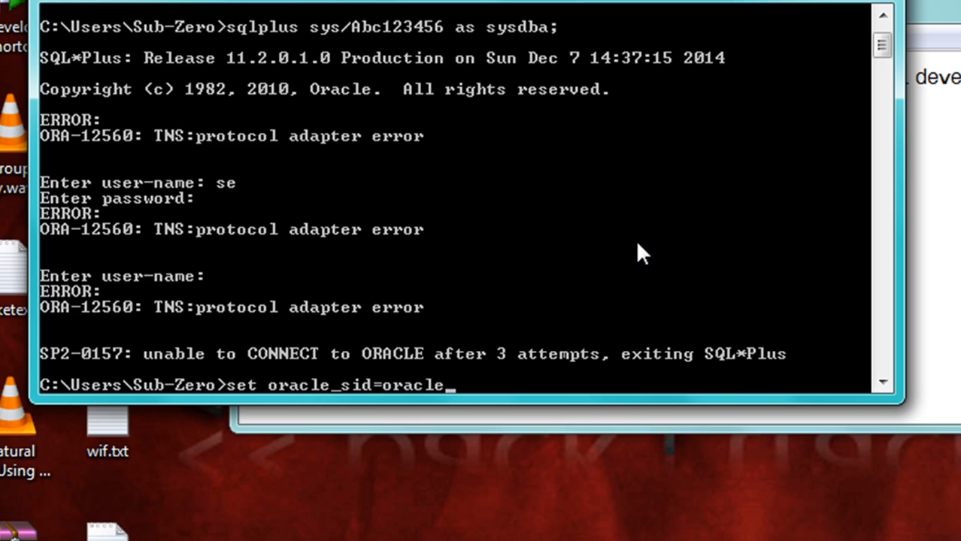
text(Ddb)
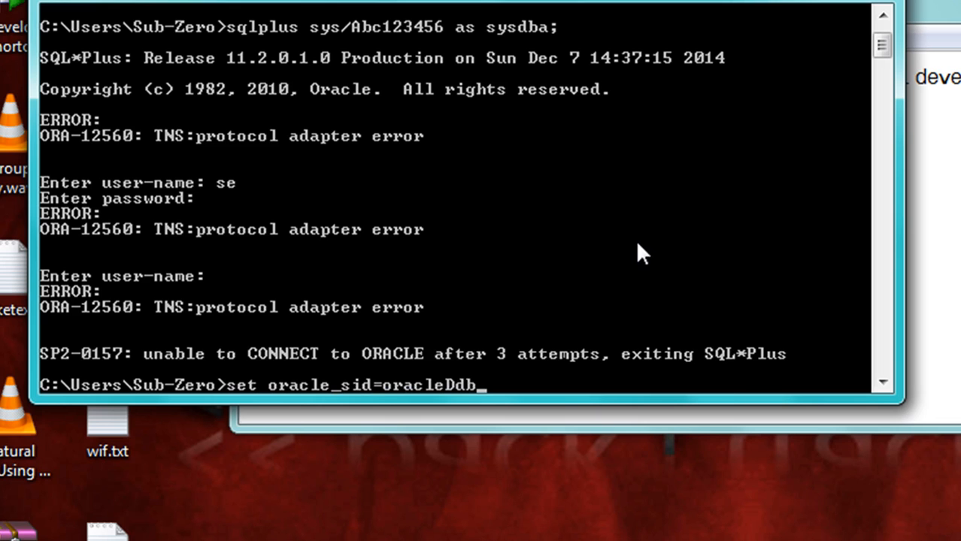
key(BackSpace)
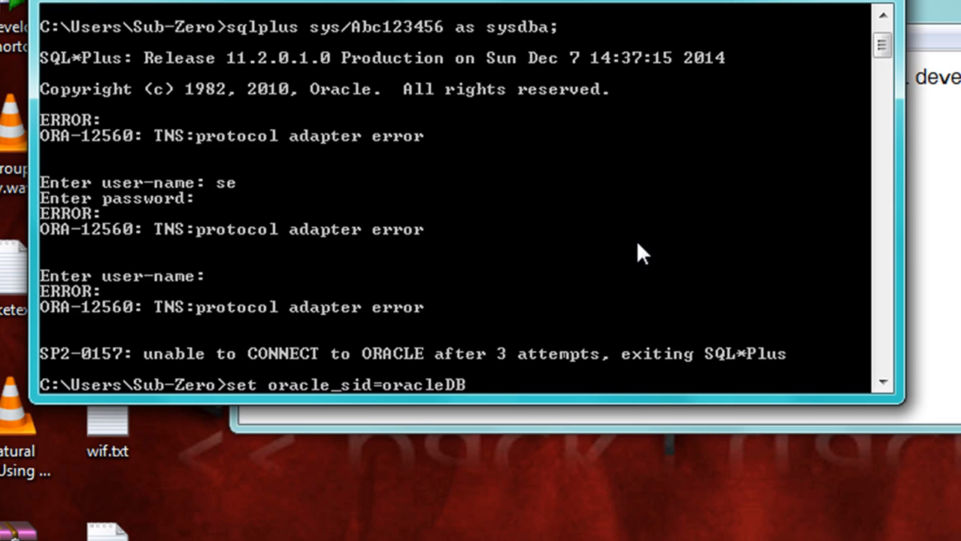
- Log into SQL*Plus as sys with its password as sysdba
text(sw)
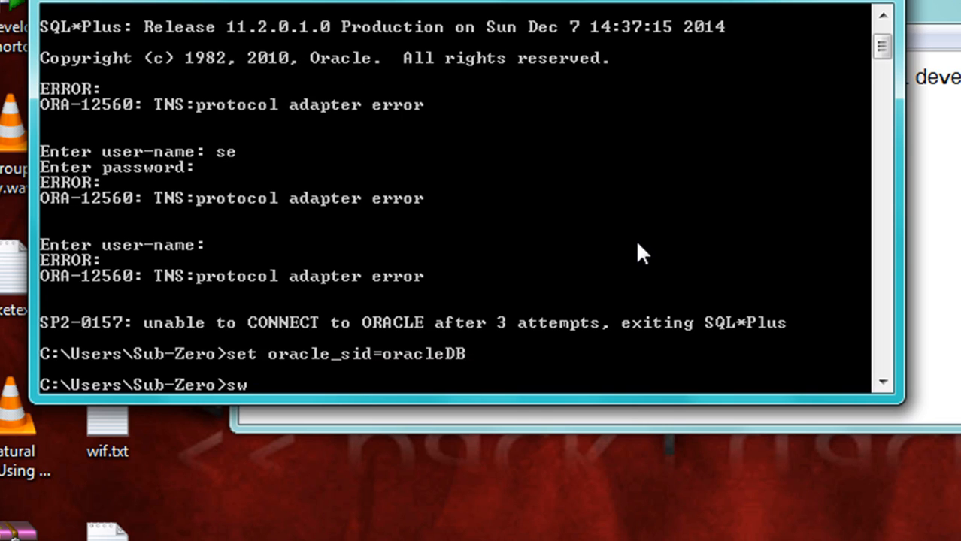
text(ql)
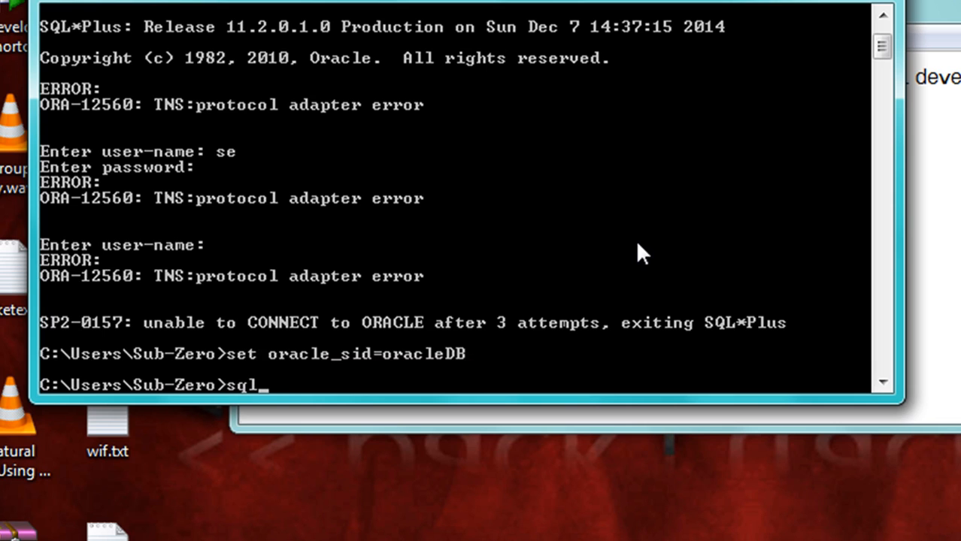
text(plus)
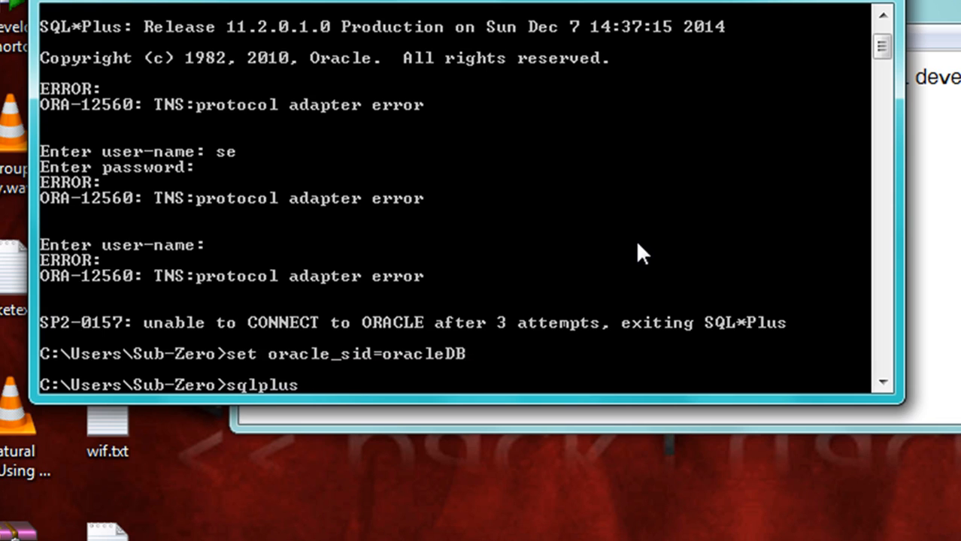
text(sys)
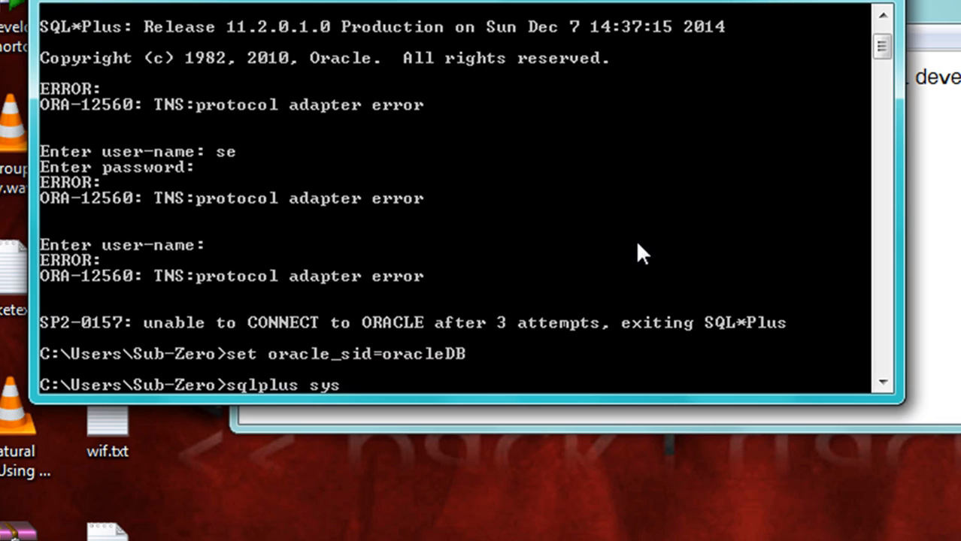
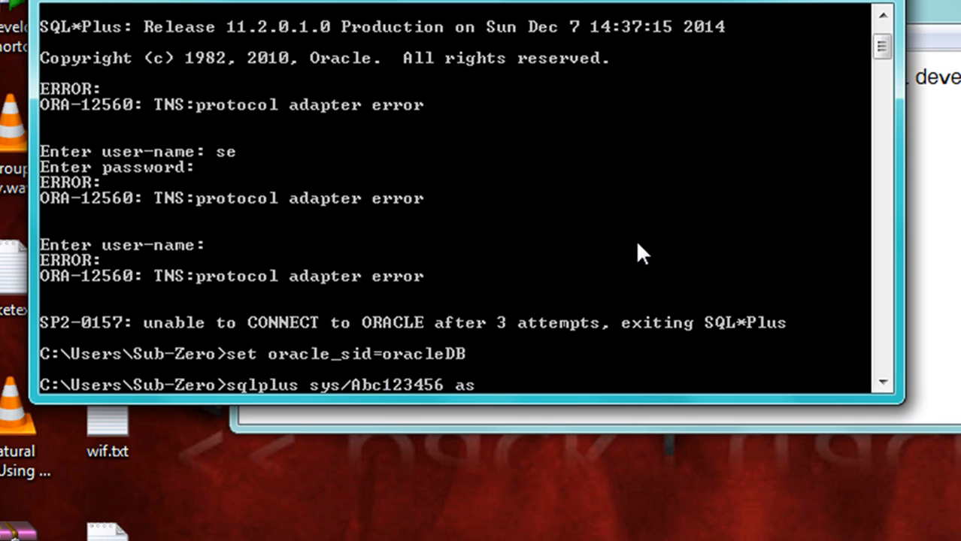
text(sysdba;)
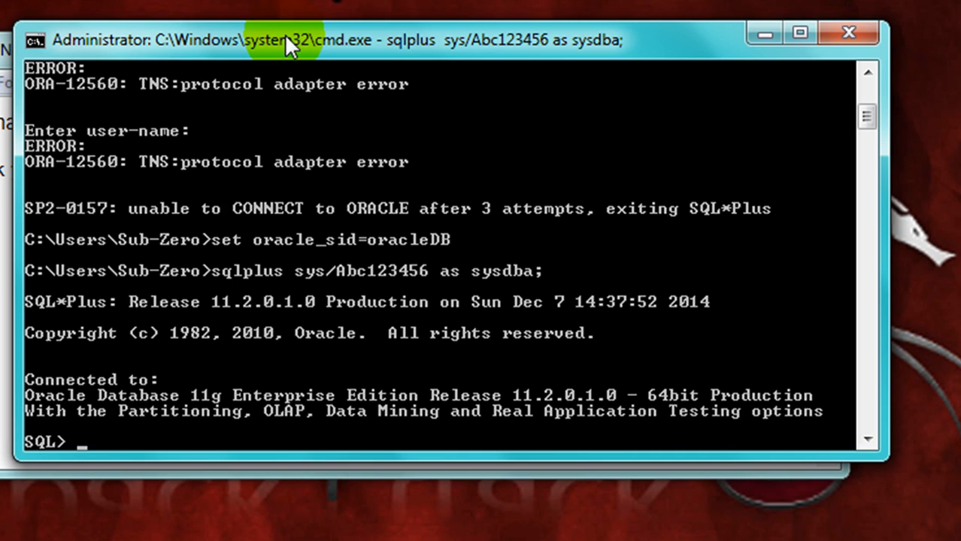
text(a)
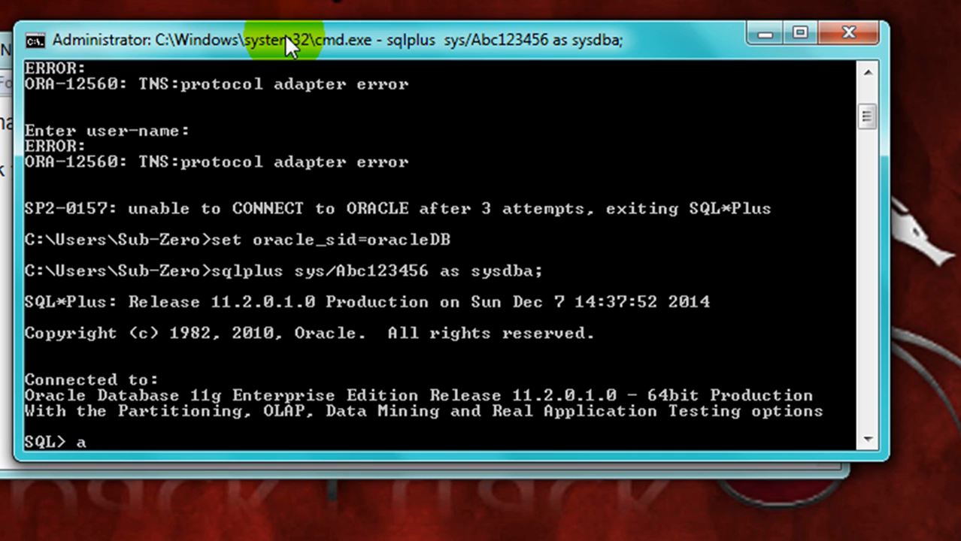
text(lter user hr a)
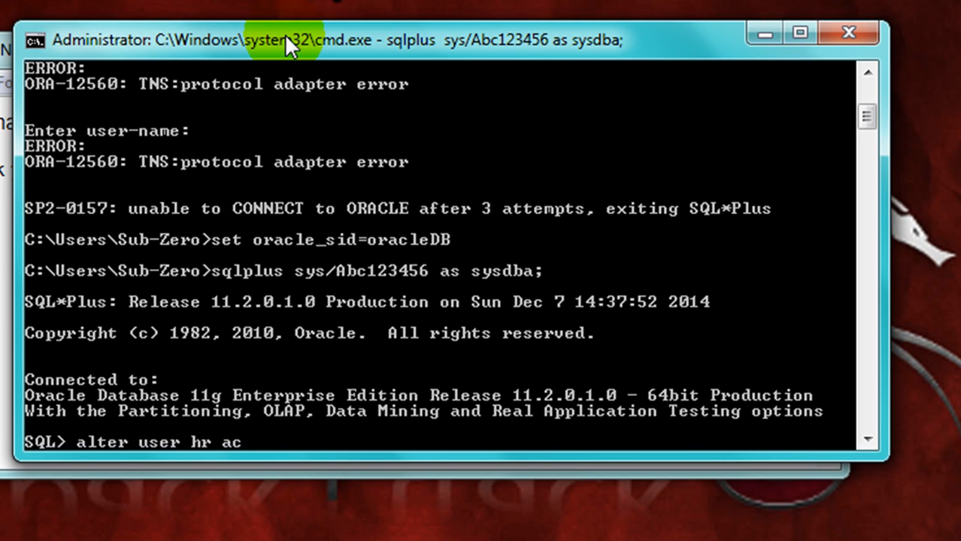
text(count)
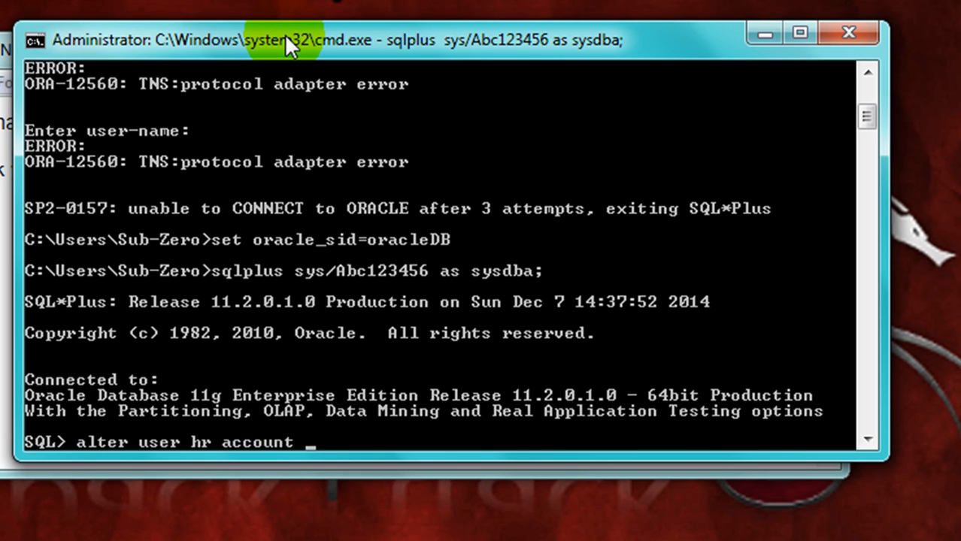
text(unlo)
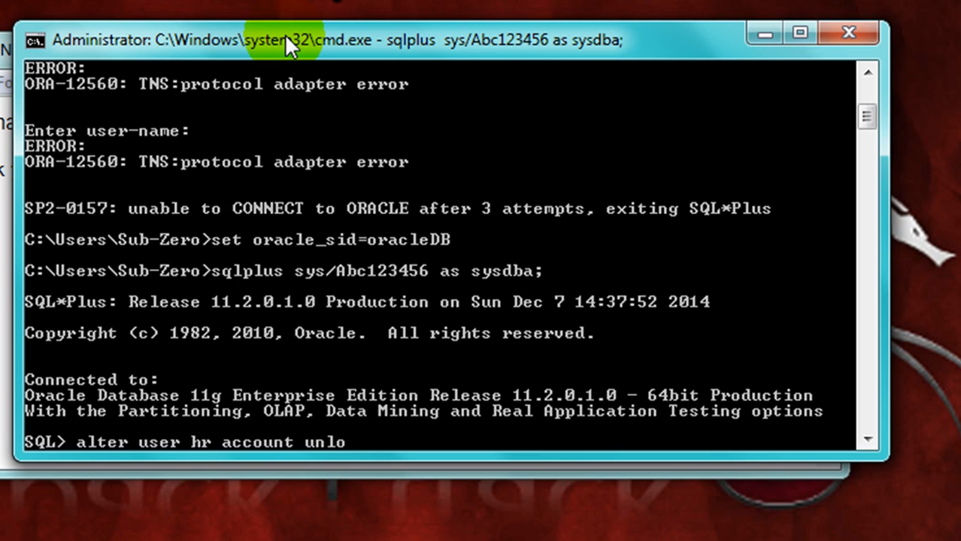
text(ck d)
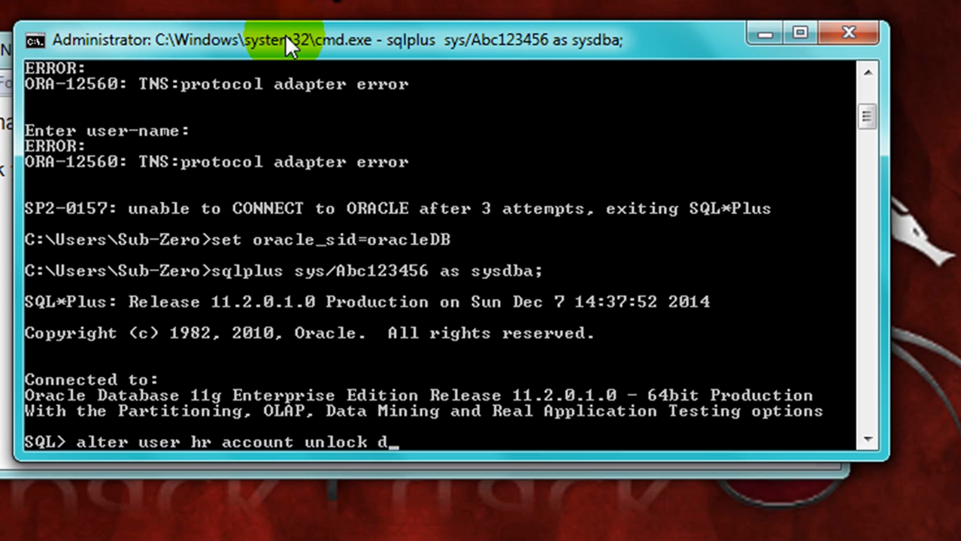
text(identitf)
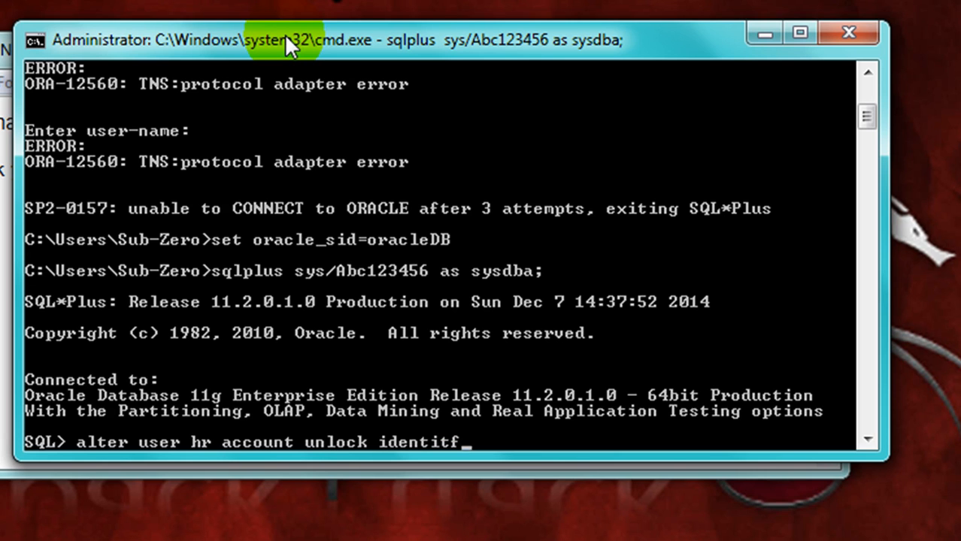
text(ied by)
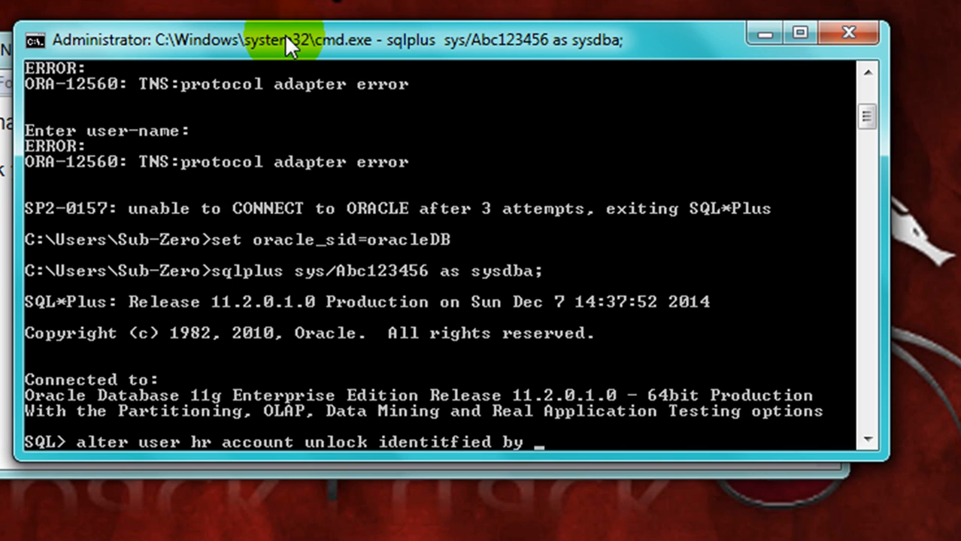
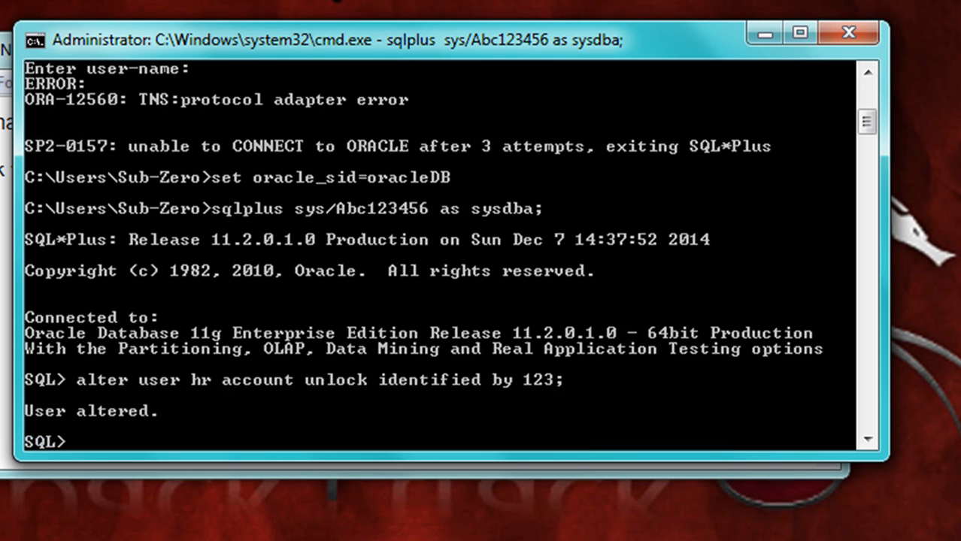
text(conn)
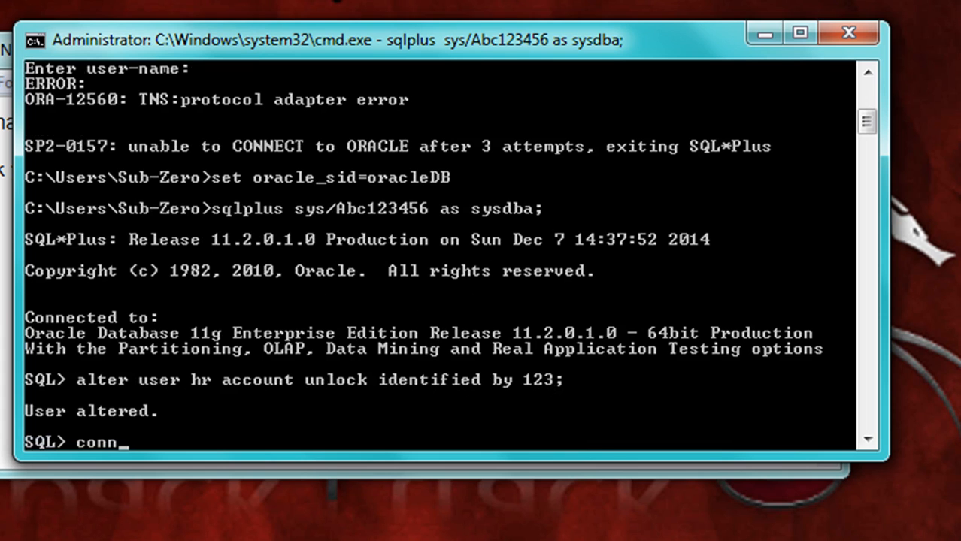
text(hr)
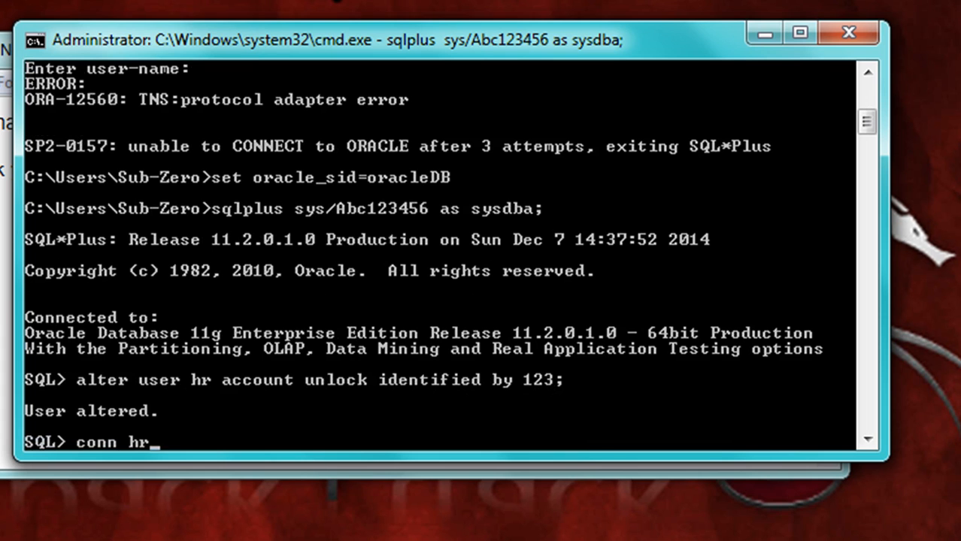
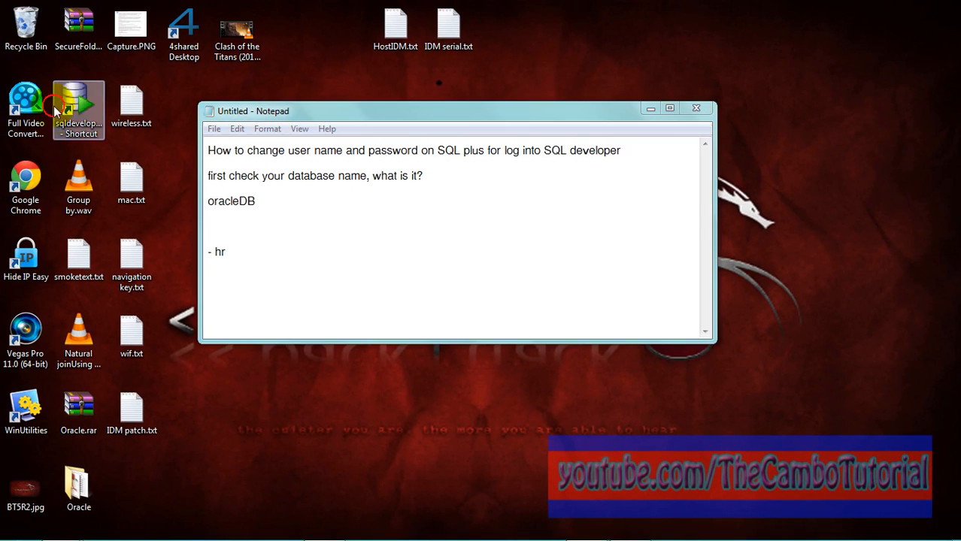
- Launch Oracle SQL Developer from its desktop shortcut's context menu
right_click(78, 109)
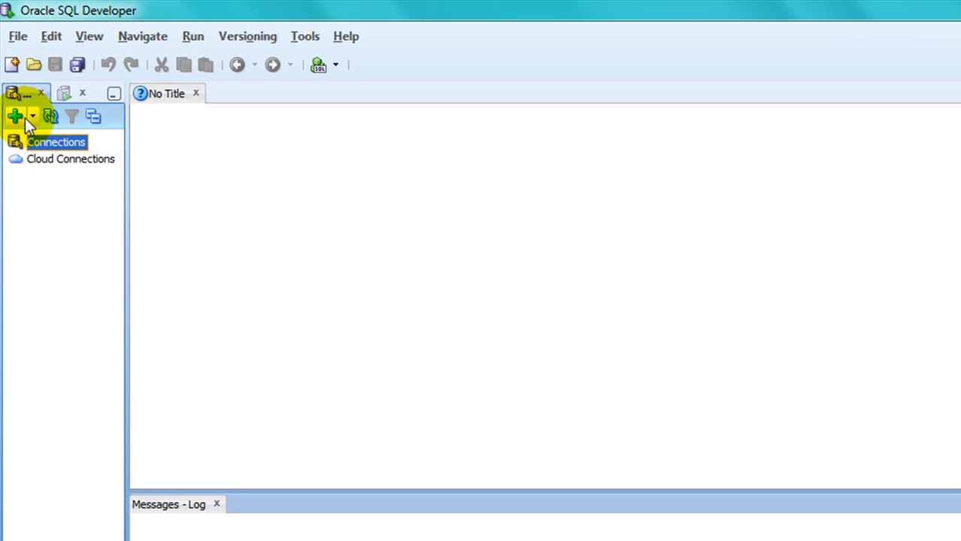
- Create connection conn_ORACLEDB for user hr with the default role and SID oracleDB
click(15, 116)
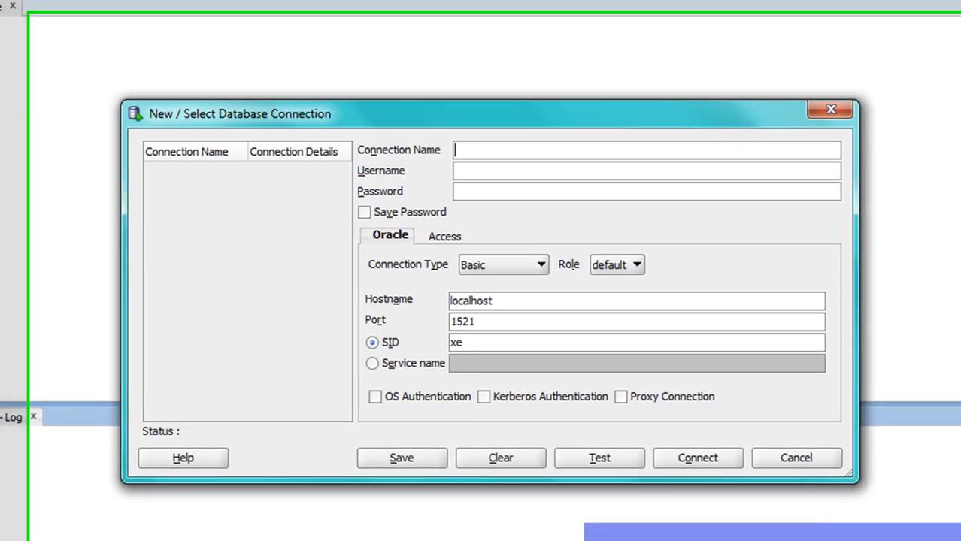
text(c)
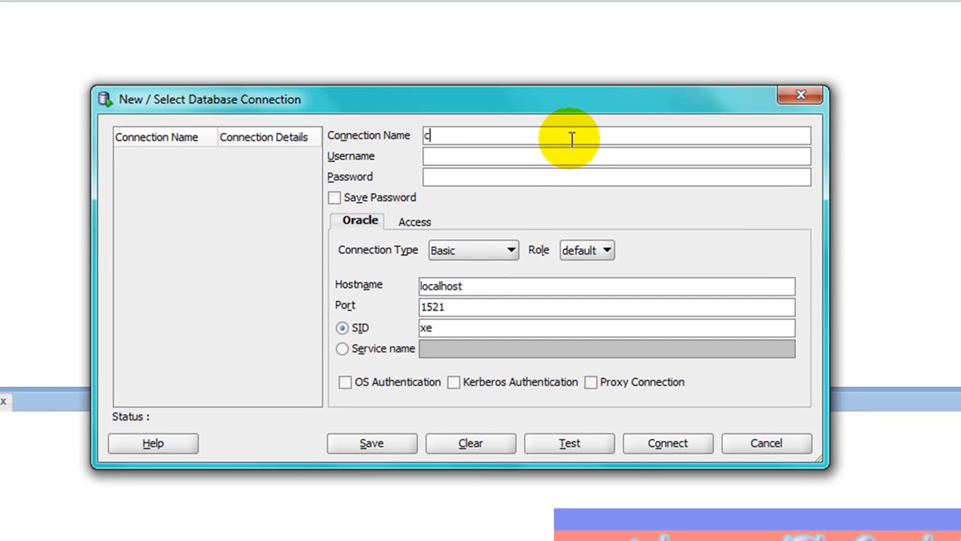
text(onn_ORACLEDB)
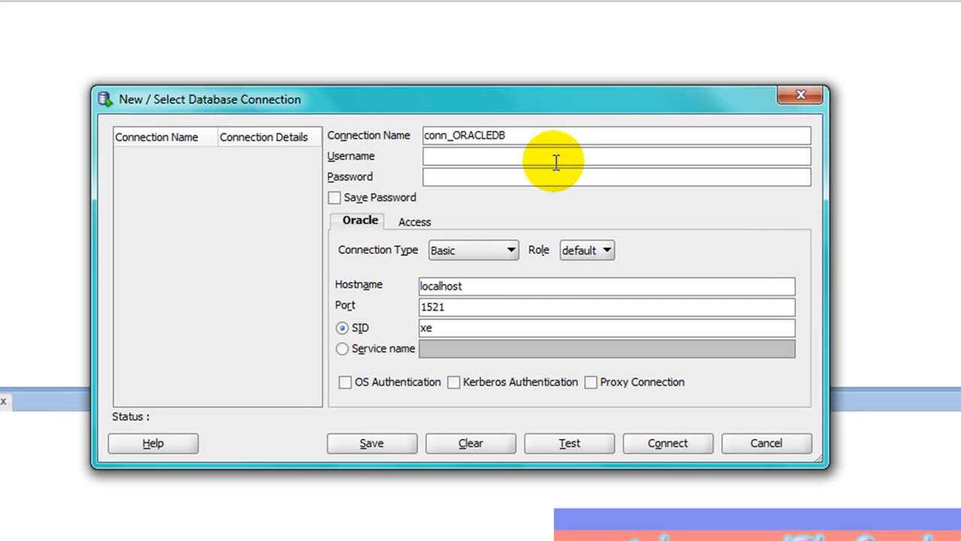
text(hr)
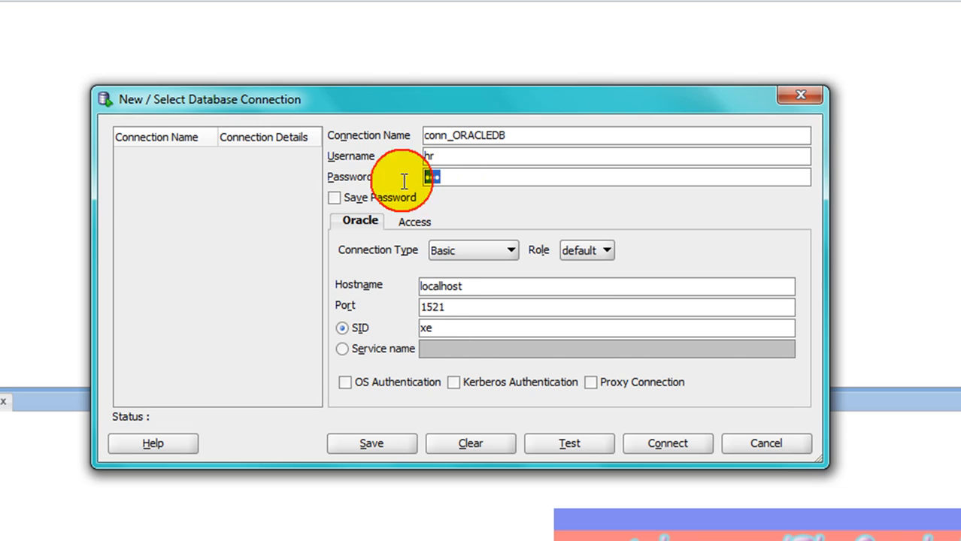
click(605, 250)
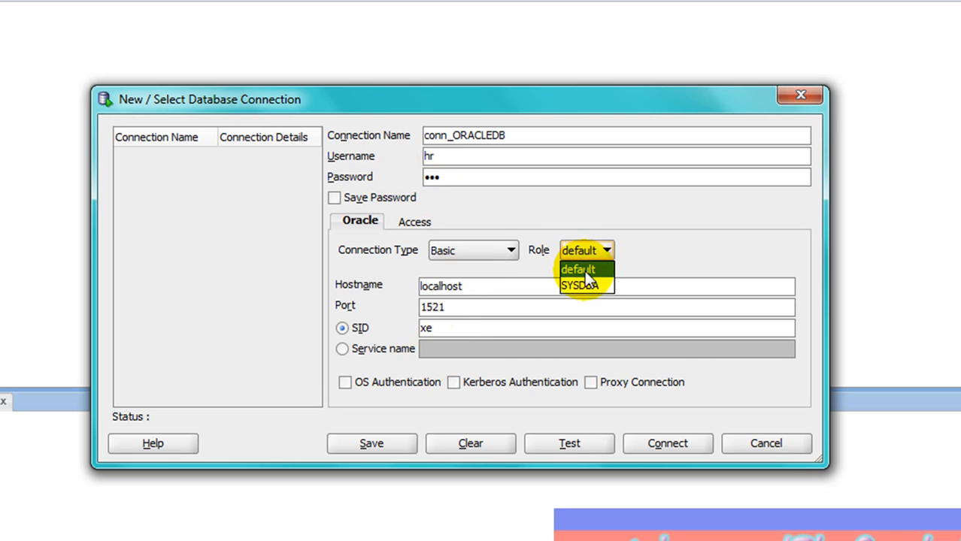
click(579, 269)
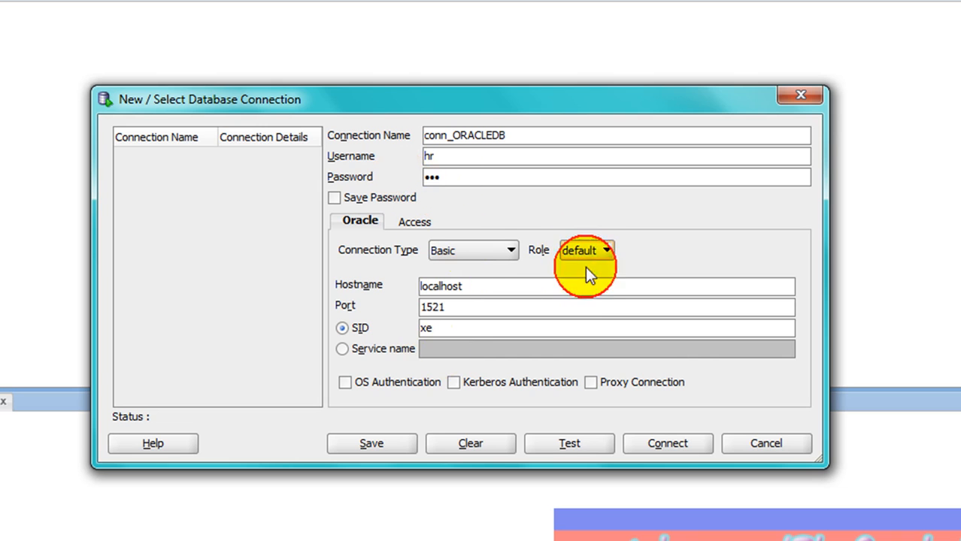
click(464, 286)
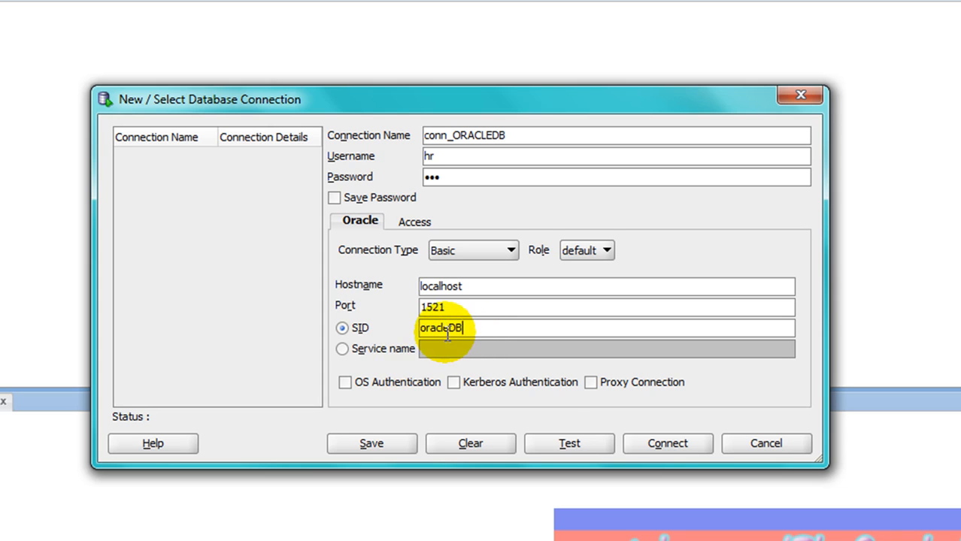
- Test the hr connection successfully and connect to the database
click(569, 444)
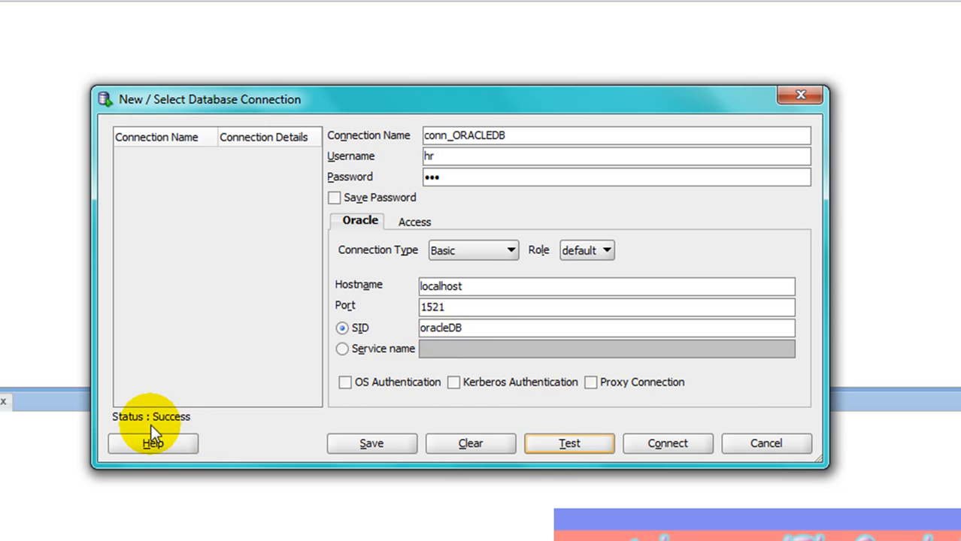
mouse_move(667, 444)
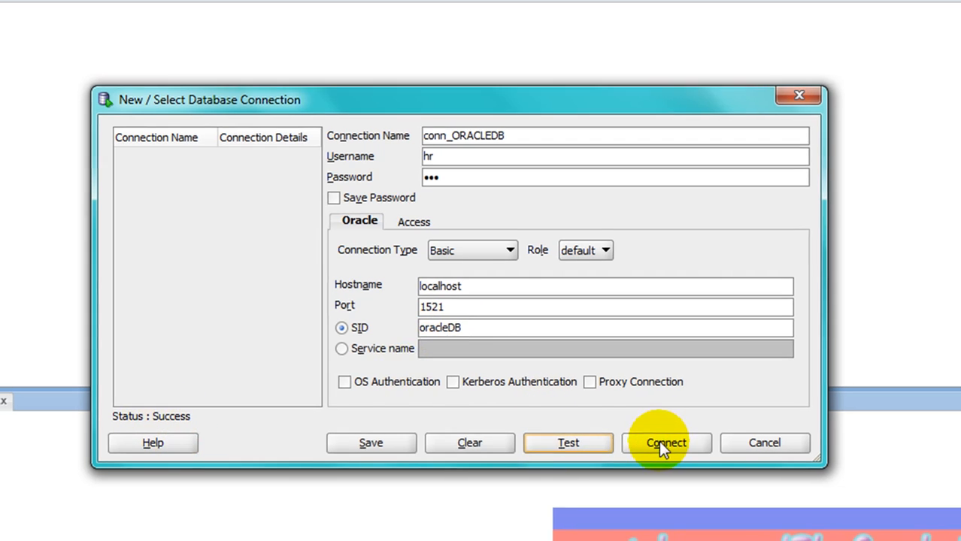
click(666, 443)
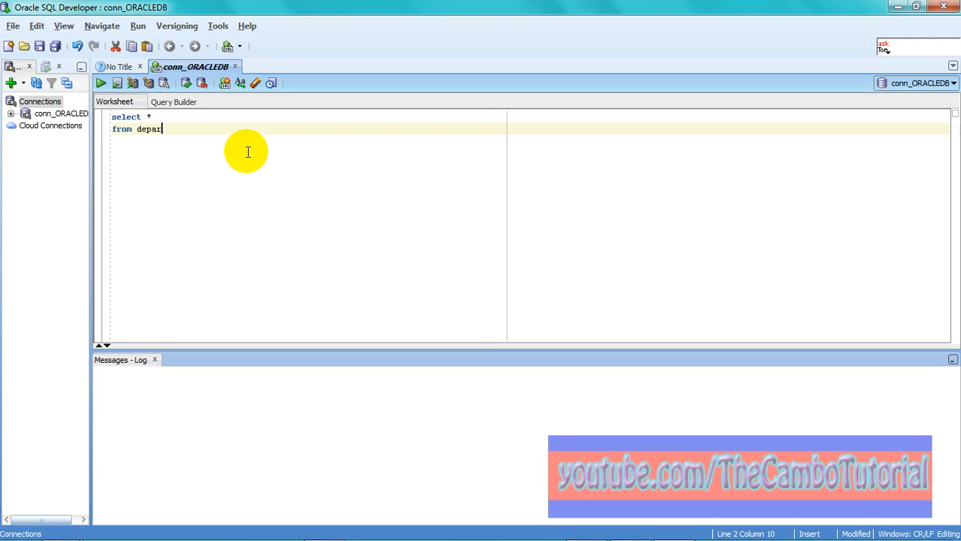
- Run select * from departments; and fetch the 27 department rows
text(tments;)
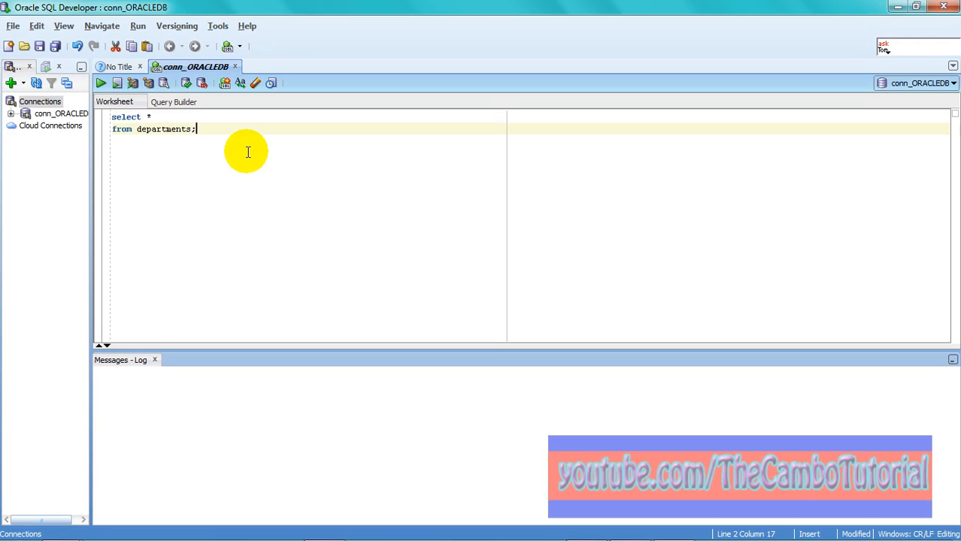
click(99, 83)
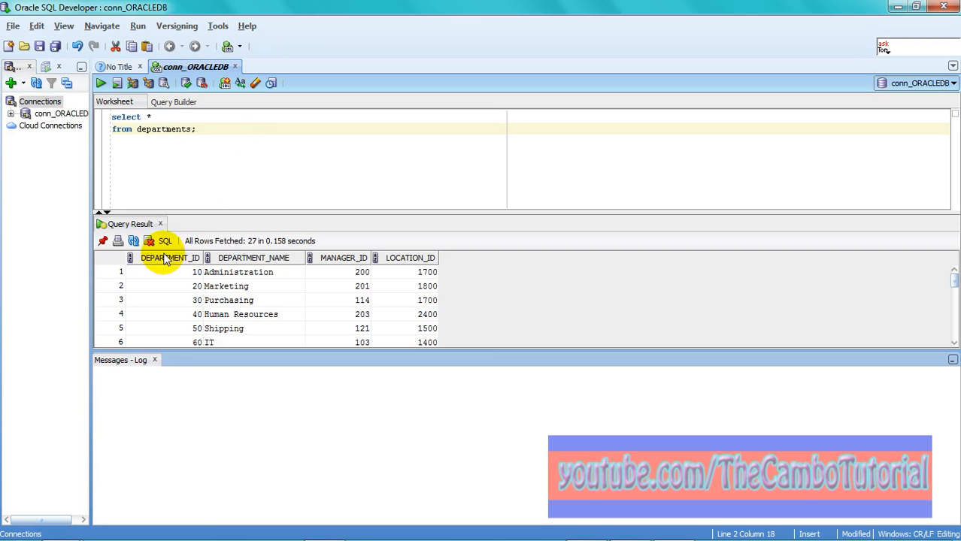